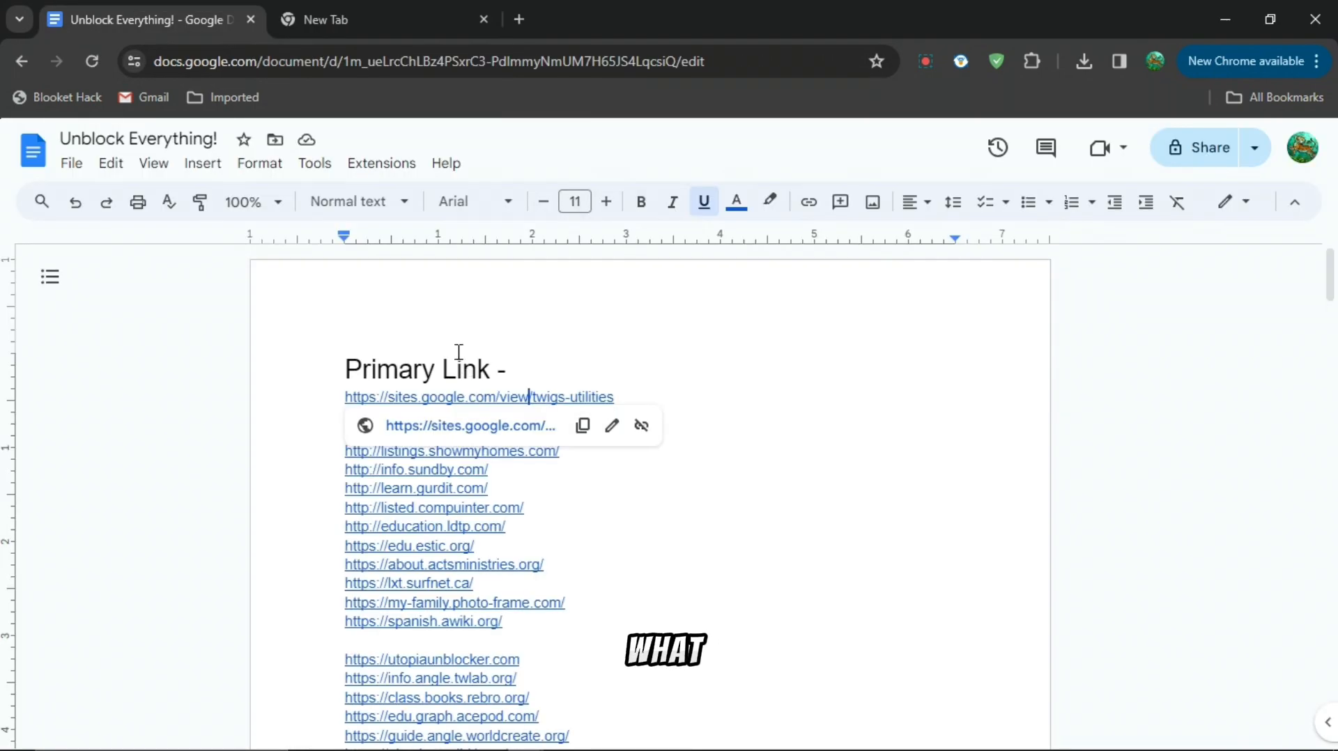
# Copy the primary sites.google.com Twig's Utilities link from the Unblock Everything doc and return to the Rammerhead tab.
pyautogui.write('Secondary Links -')
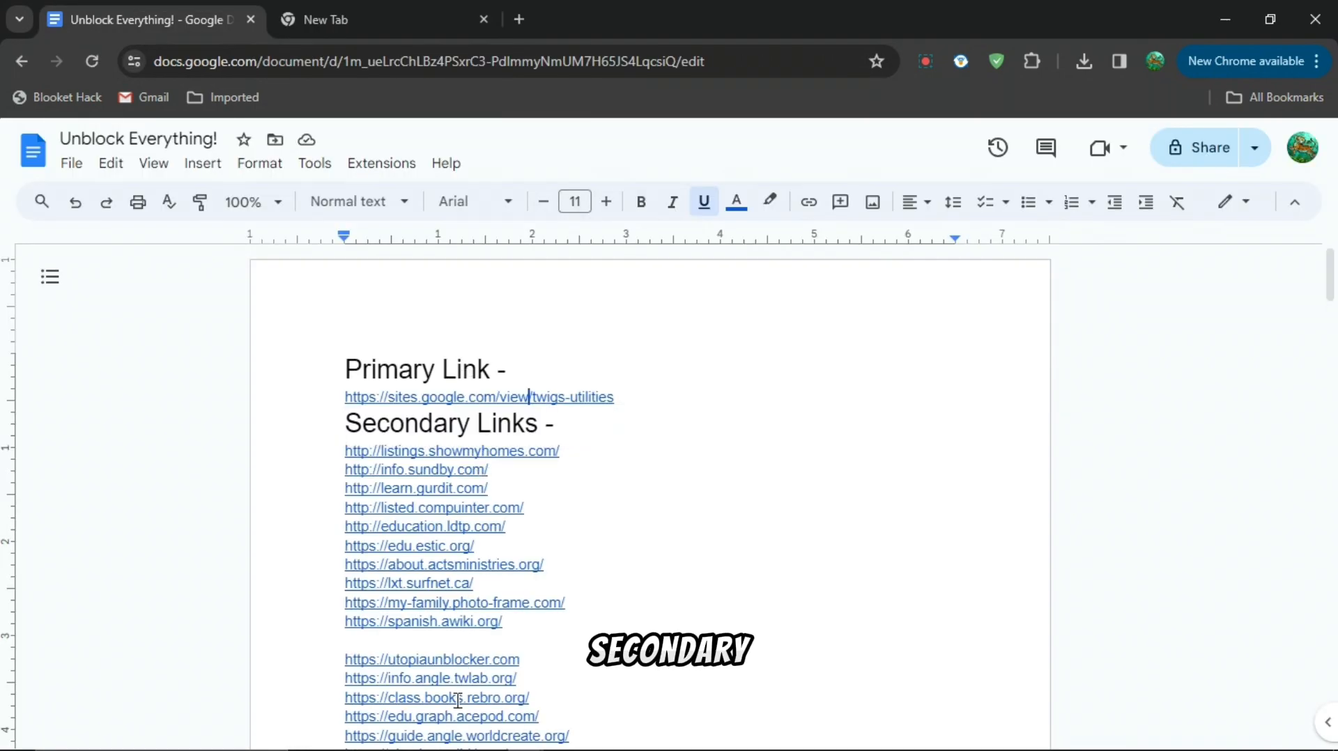
pyautogui.scroll(-3)
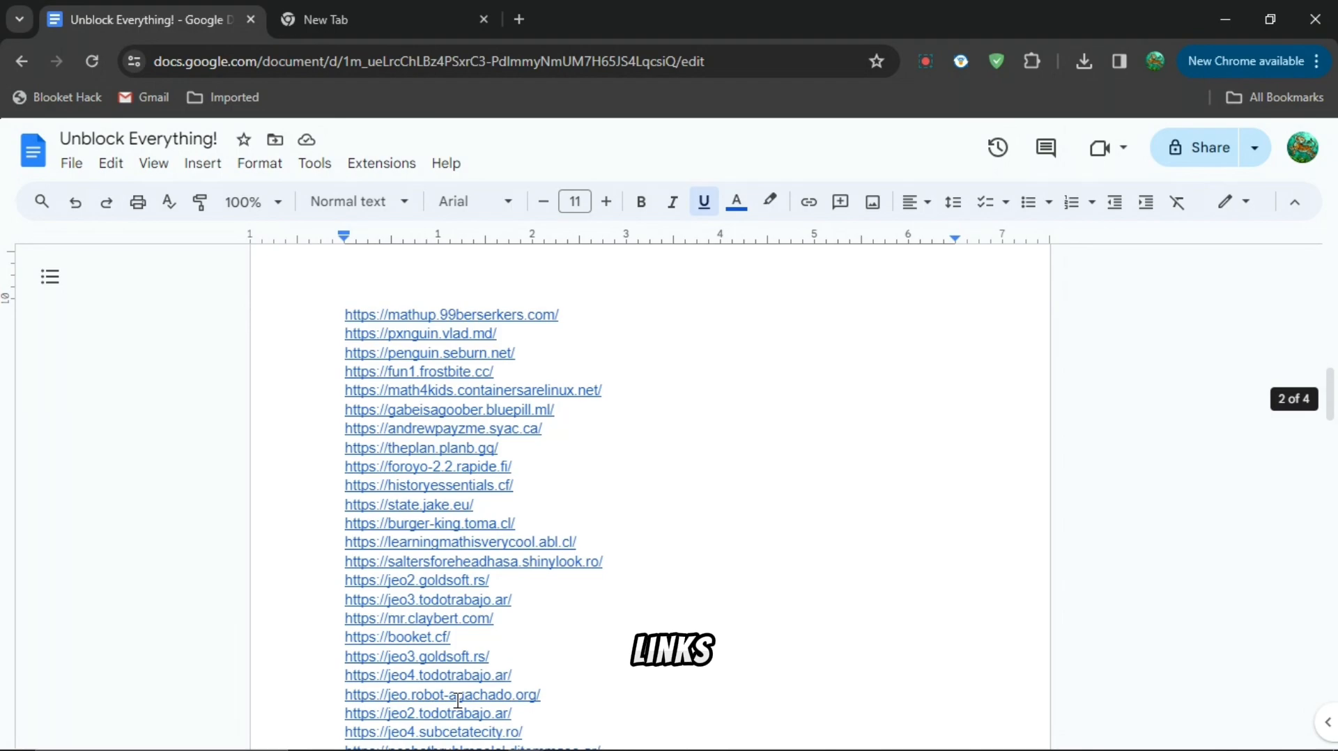
pyautogui.scroll(-3)
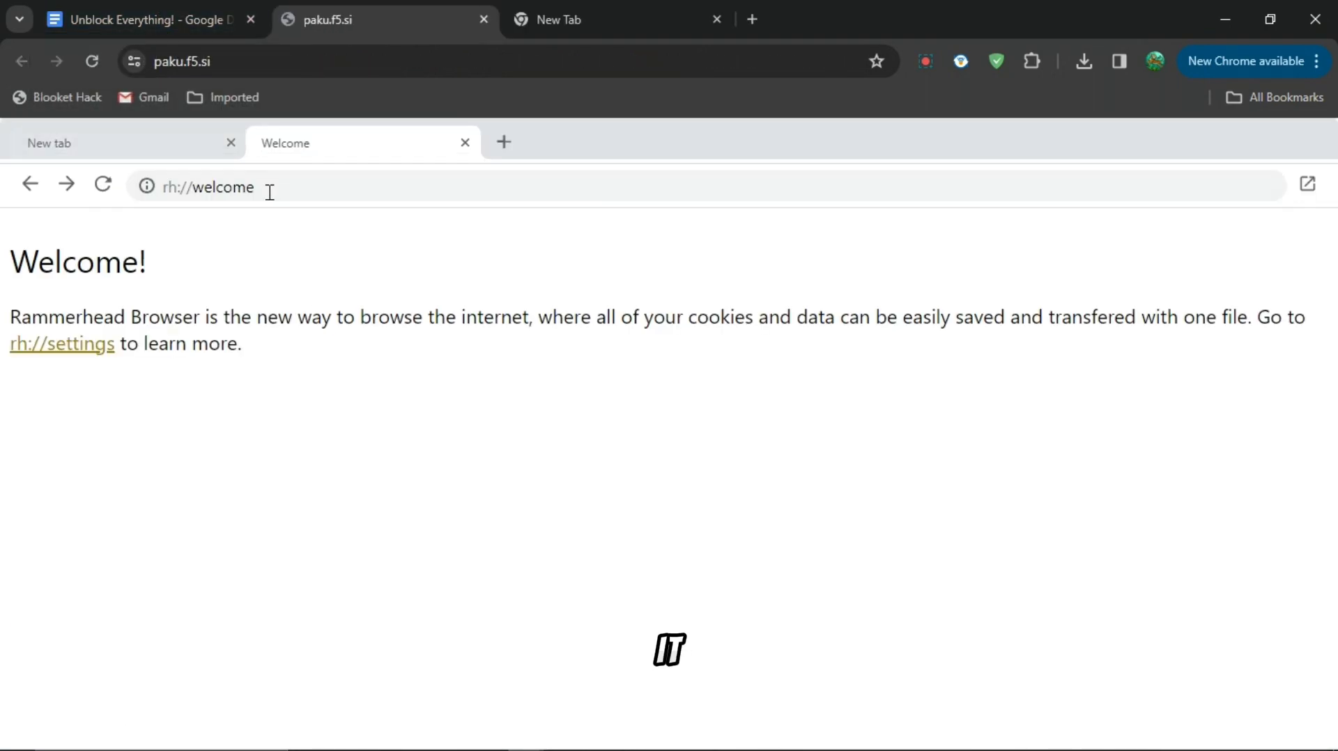
pyautogui.click(145, 18)
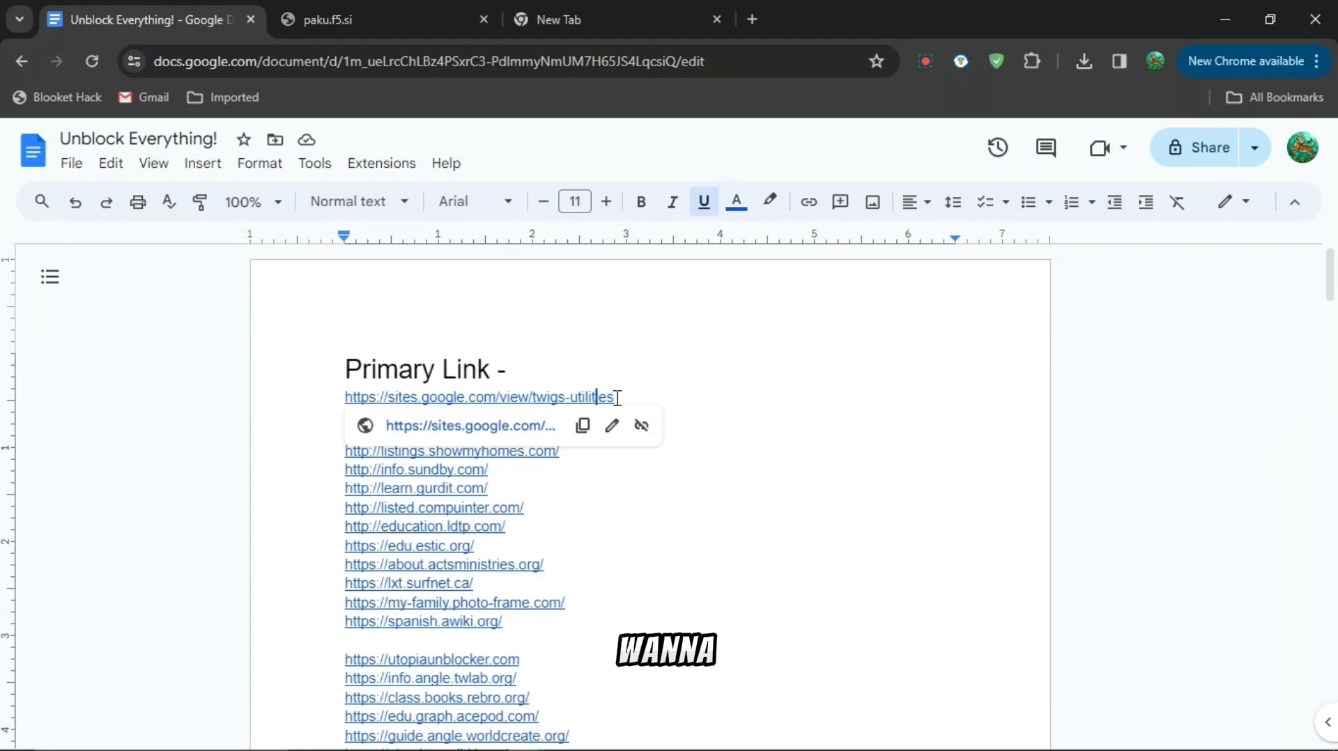
pyautogui.click(583, 426)
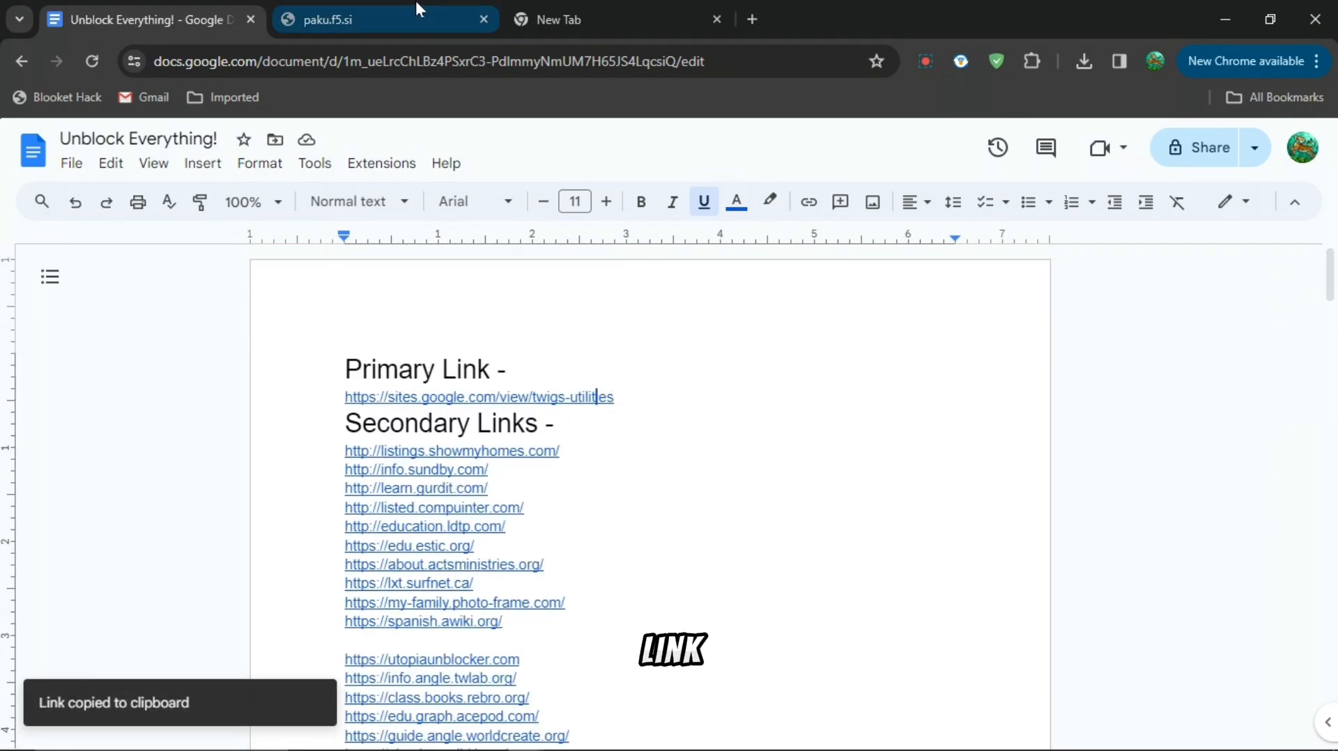
pyautogui.click(367, 20)
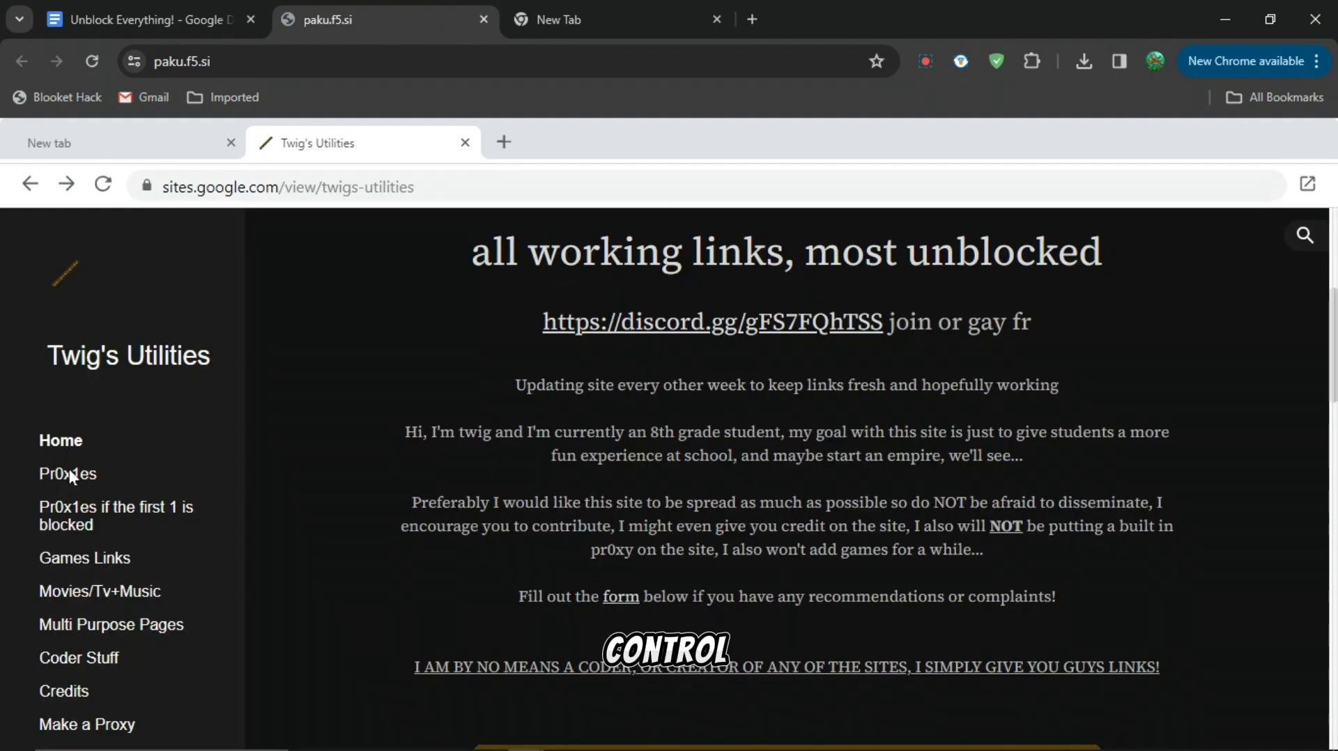
# View the Pr0x1es page's RammerHead links, then go to 'Pr0x1es if the first 1 is blocked'.
pyautogui.click(67, 474)
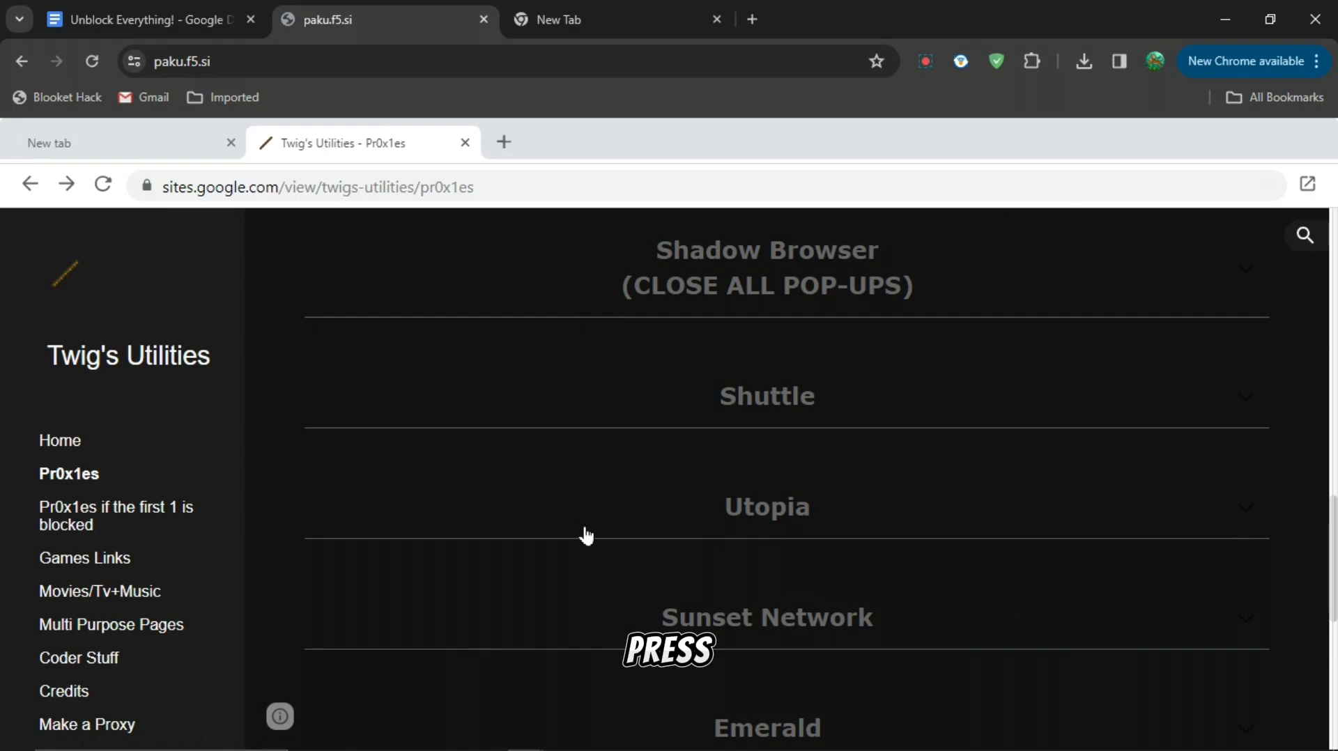
pyautogui.click(765, 506)
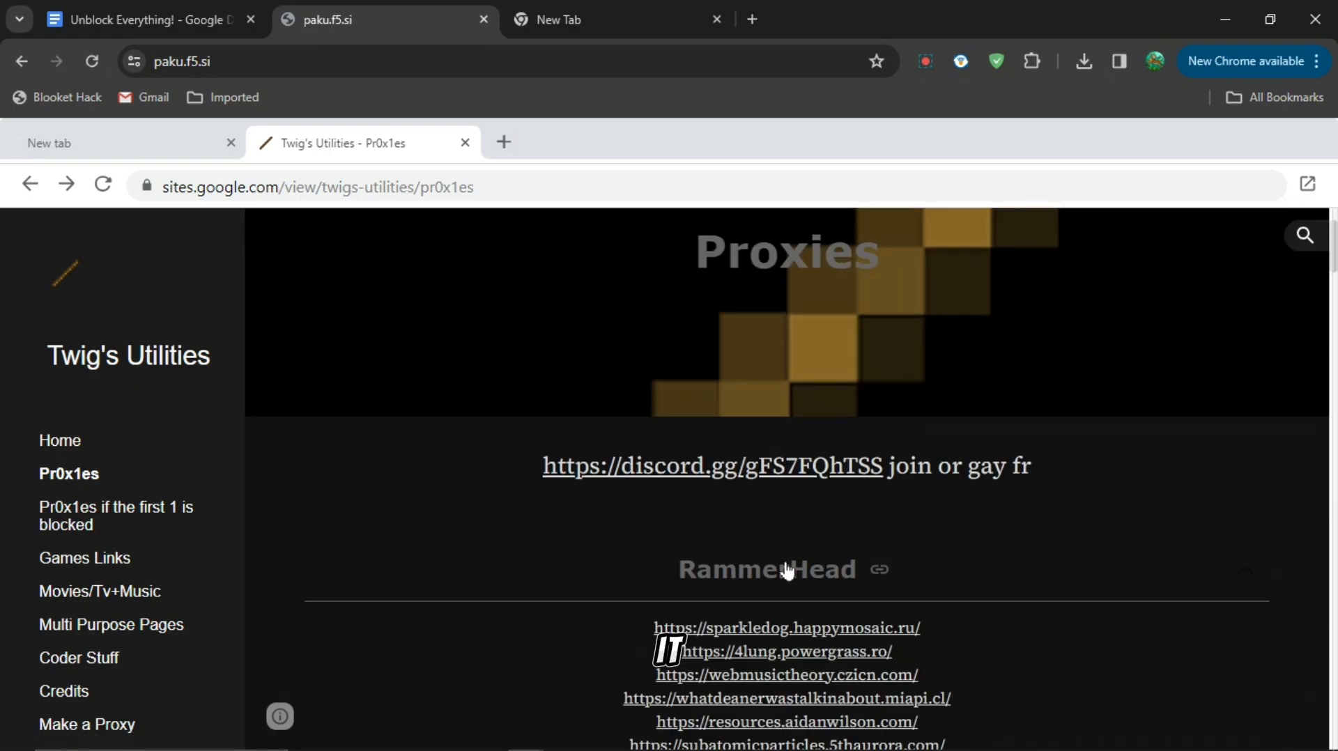
pyautogui.scroll(-3)
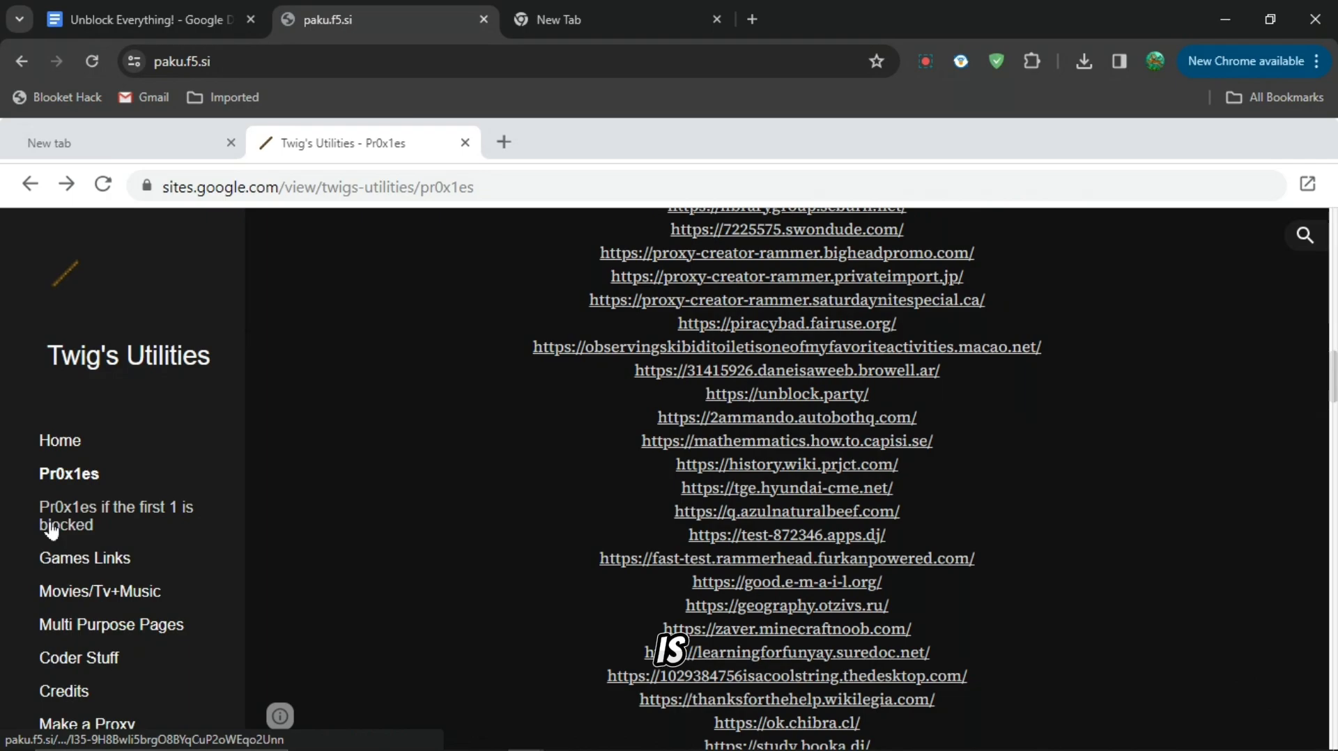
pyautogui.click(116, 516)
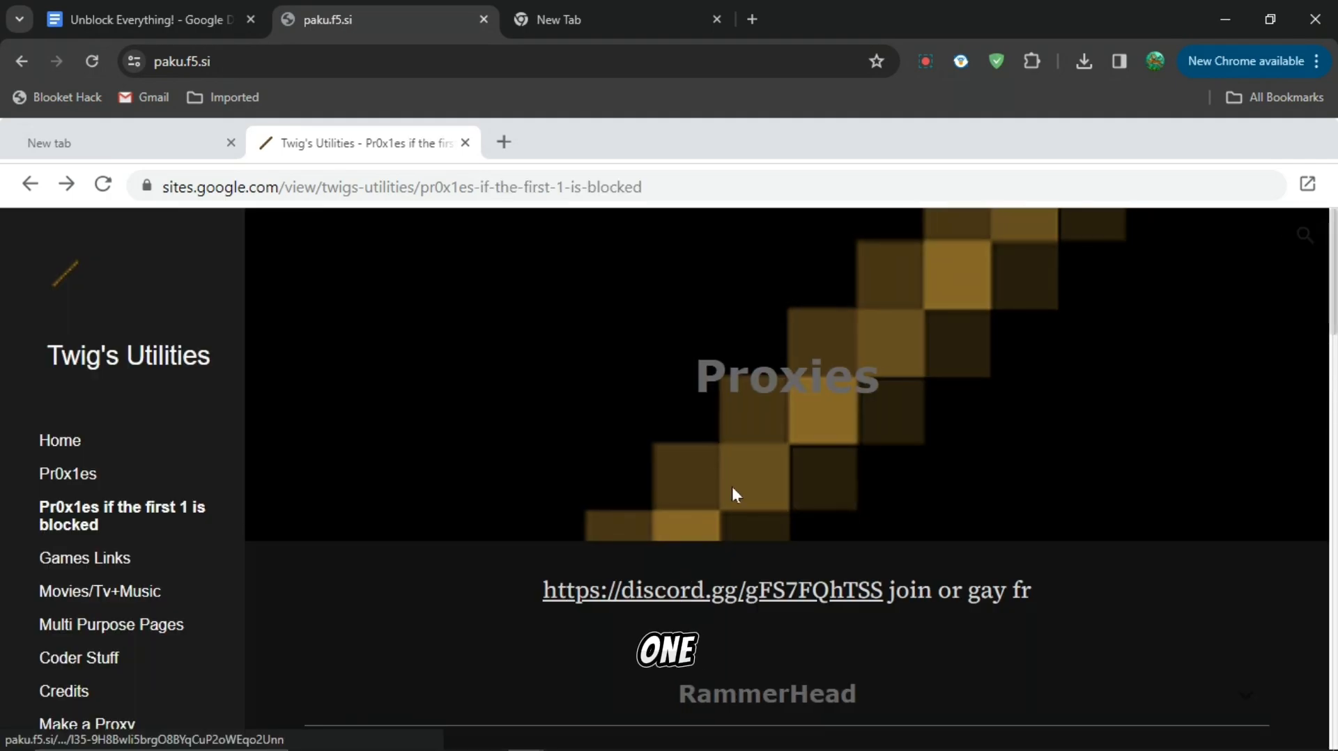
# Scroll through the backup proxy sections and move on to the Games Links page.
pyautogui.scroll(-3)
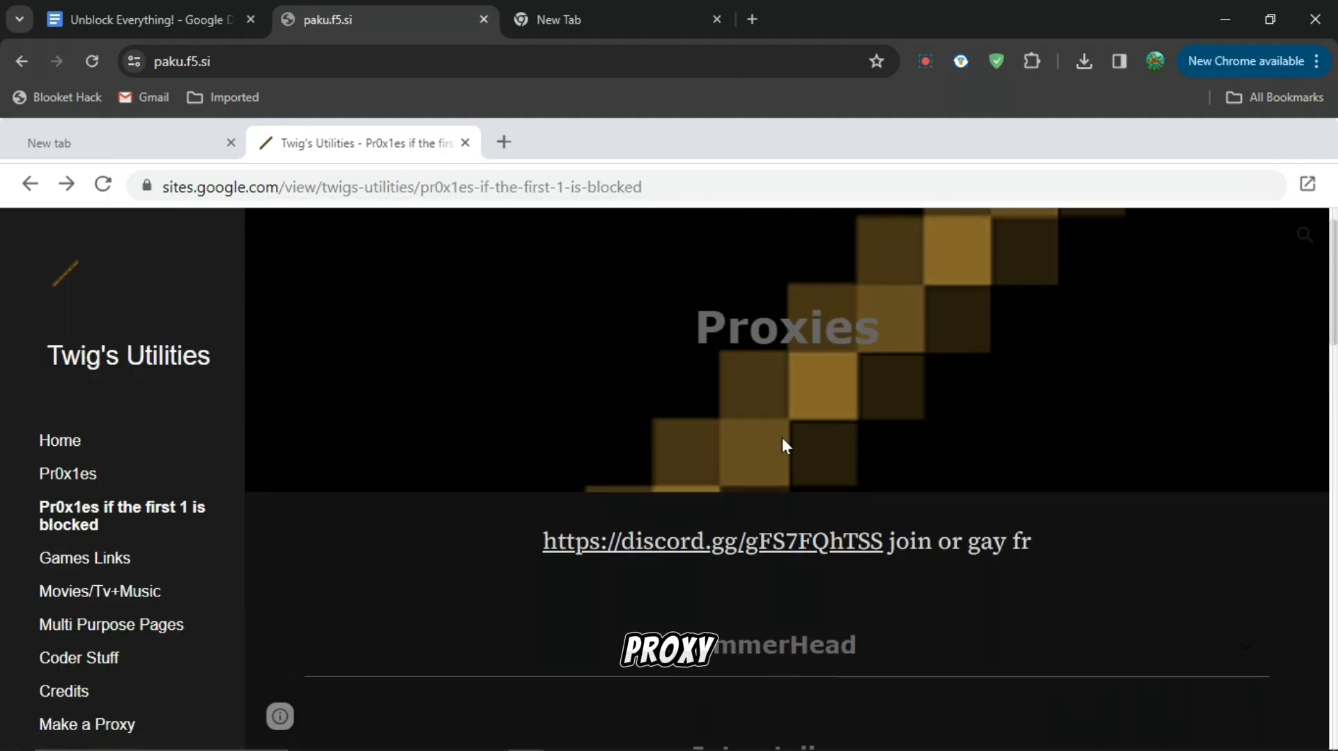
pyautogui.scroll(-3)
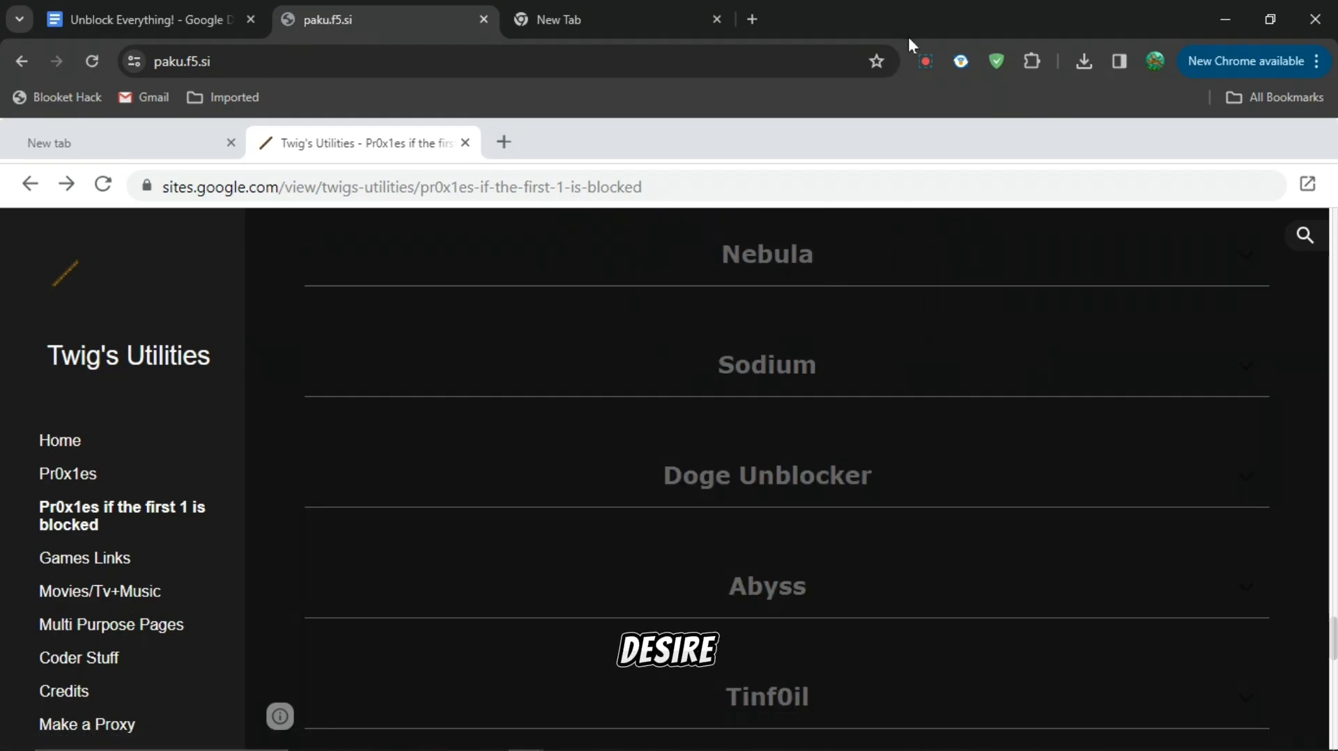
pyautogui.click(765, 365)
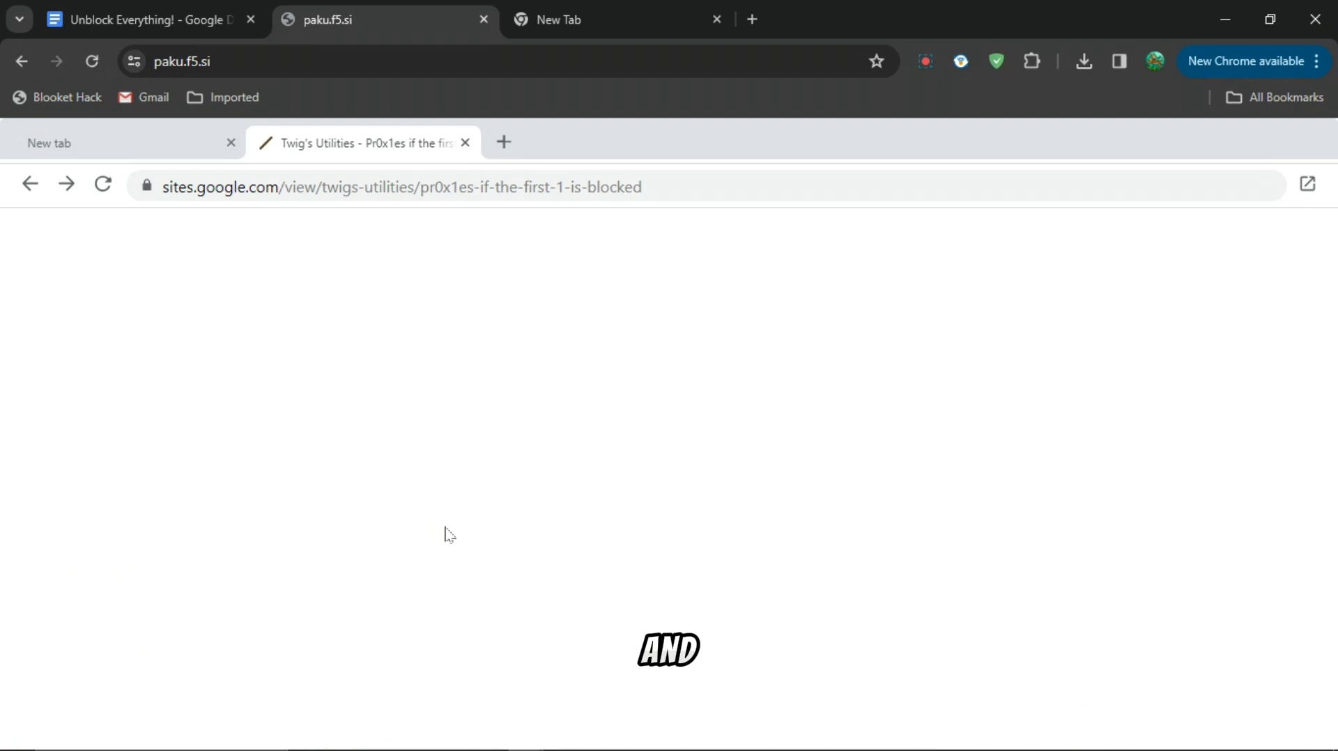
pyautogui.click(87, 558)
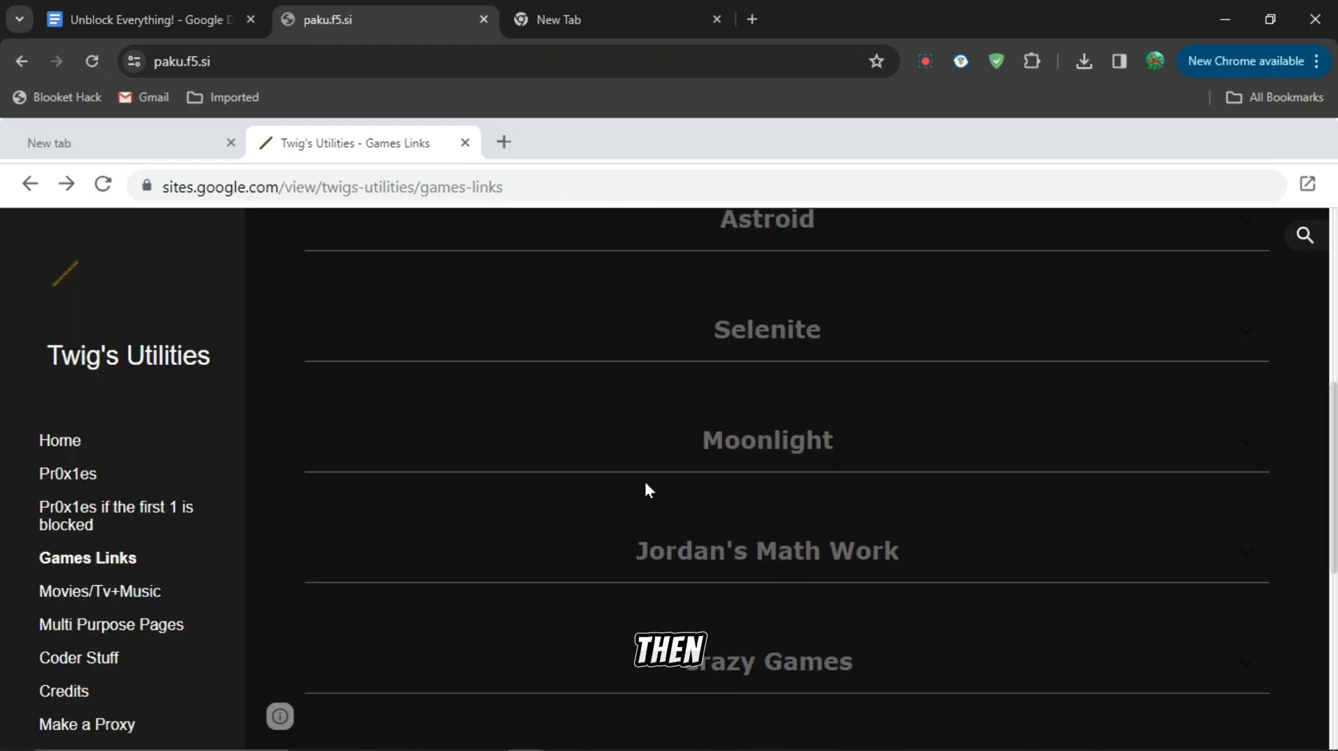